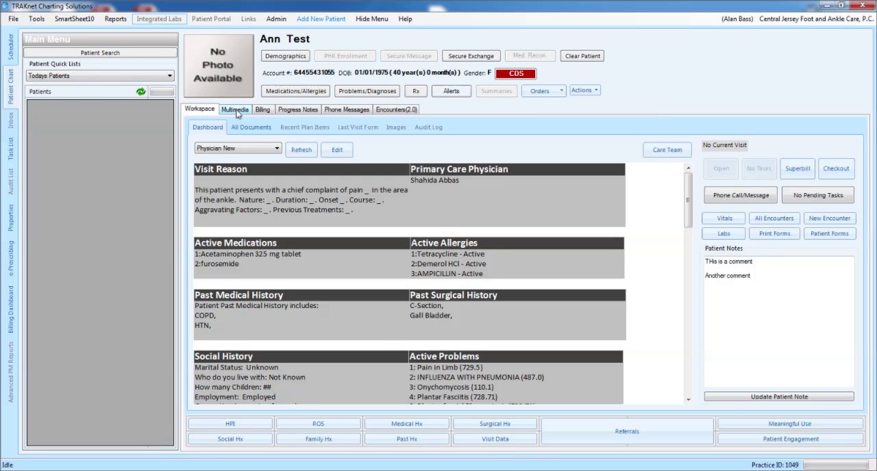
- Show the patient's Multimedia files and open the empty Billing folder
{"action": "left_click", "coordinate": [234, 108]}
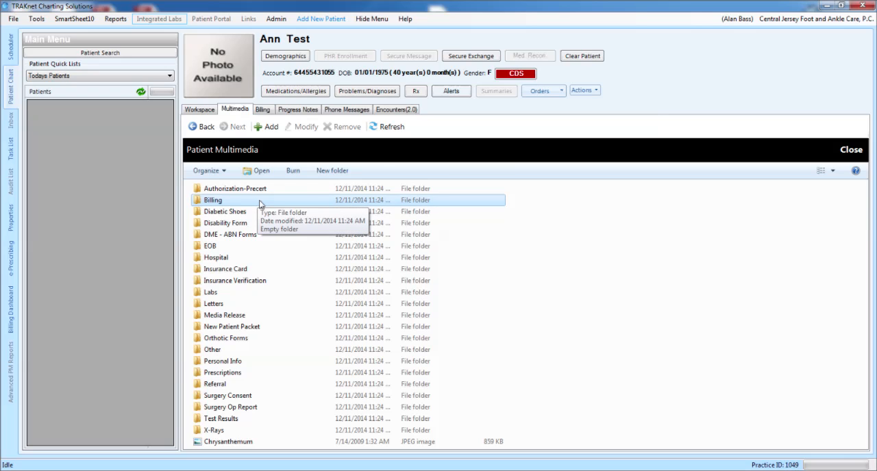
{"action": "double_click", "coordinate": [213, 200]}
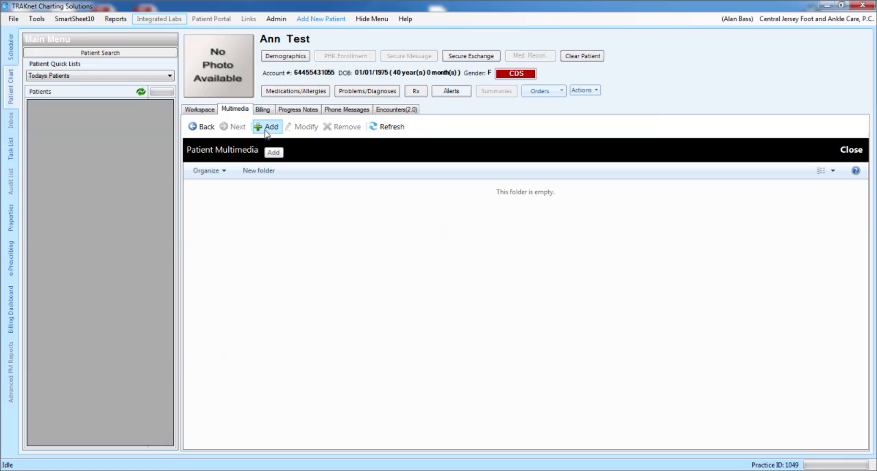
- Add a document from the scanner titled 'Test' and bring up the scanning window
{"action": "left_click", "coordinate": [267, 126]}
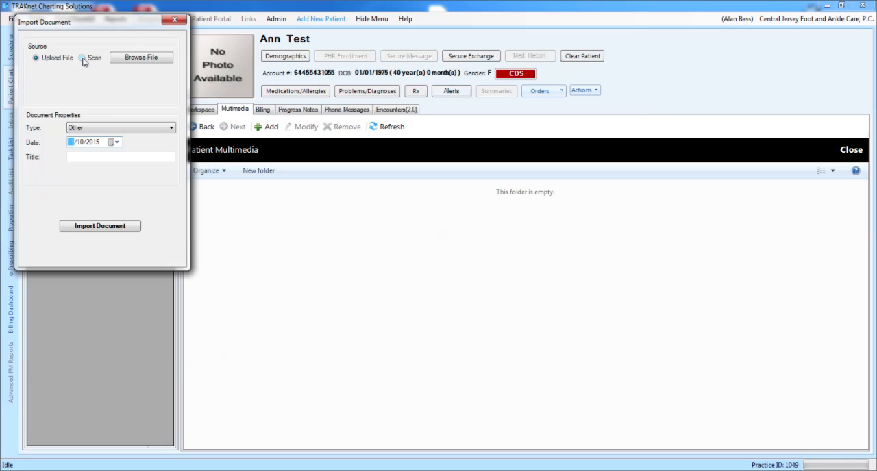
{"action": "left_click", "coordinate": [82, 58]}
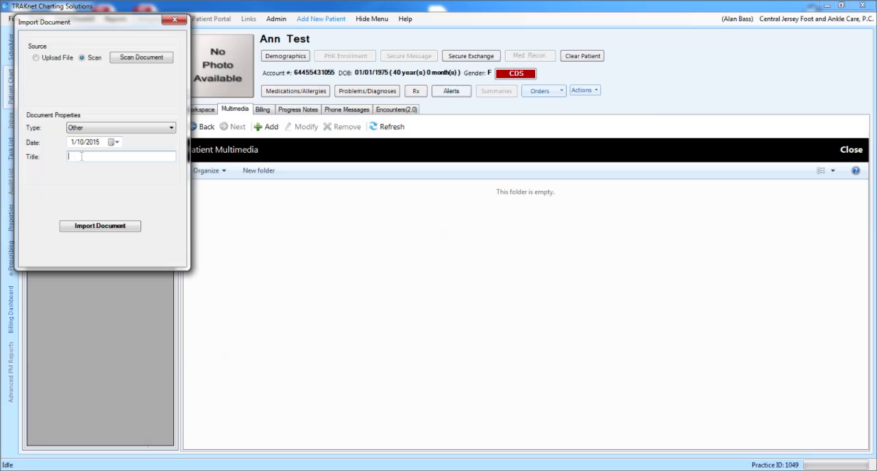
{"action": "type", "text": "Test"}
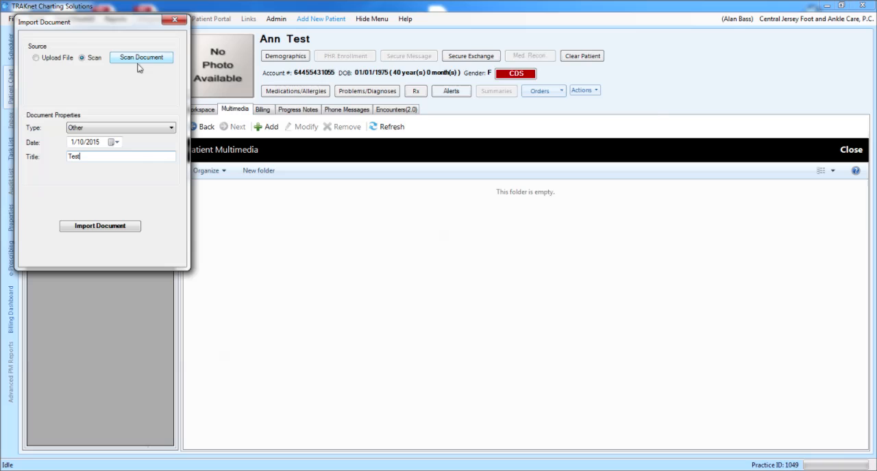
{"action": "left_click", "coordinate": [141, 57]}
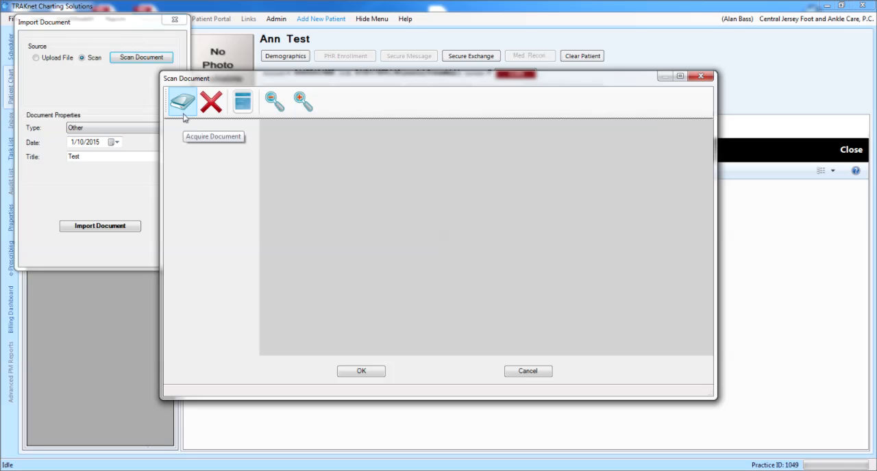
- Acquire and scan the health insurance claim form as a one-page preview
{"action": "left_click", "coordinate": [182, 101]}
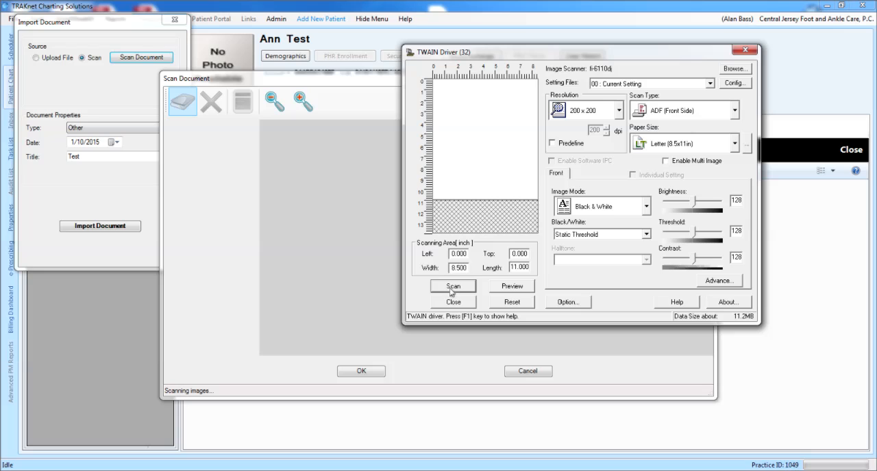
{"action": "left_click", "coordinate": [453, 286]}
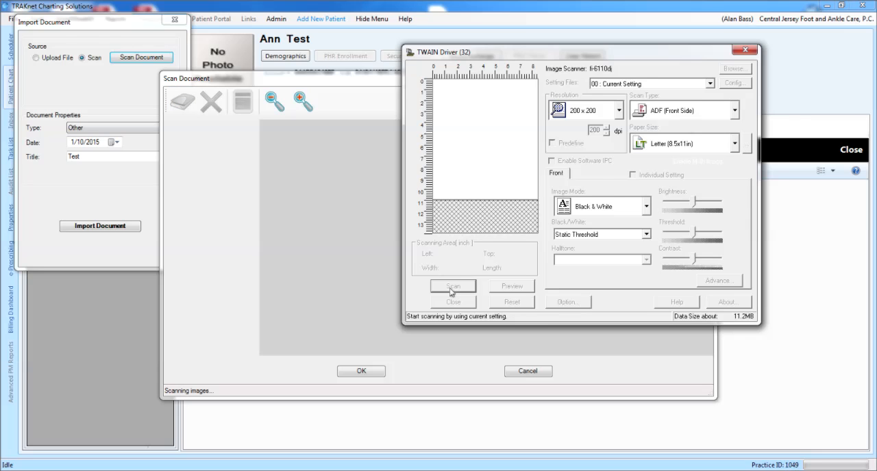
{"action": "left_click", "coordinate": [452, 287]}
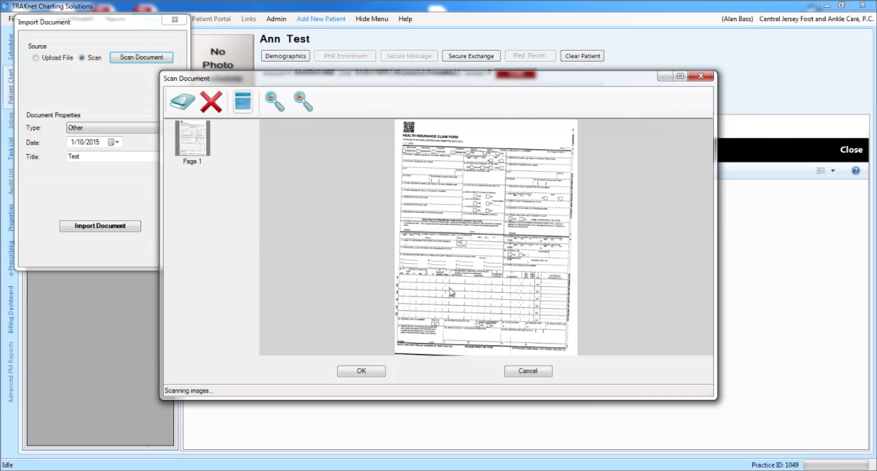
{"action": "mouse_move", "coordinate": [367, 373]}
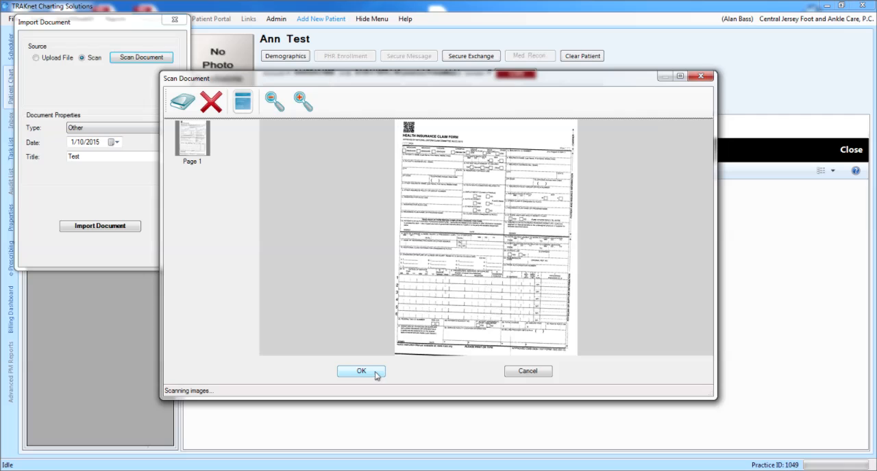
- Accept the scanned page, import it as TIFF 'Test', and close the import window
{"action": "left_click", "coordinate": [361, 371]}
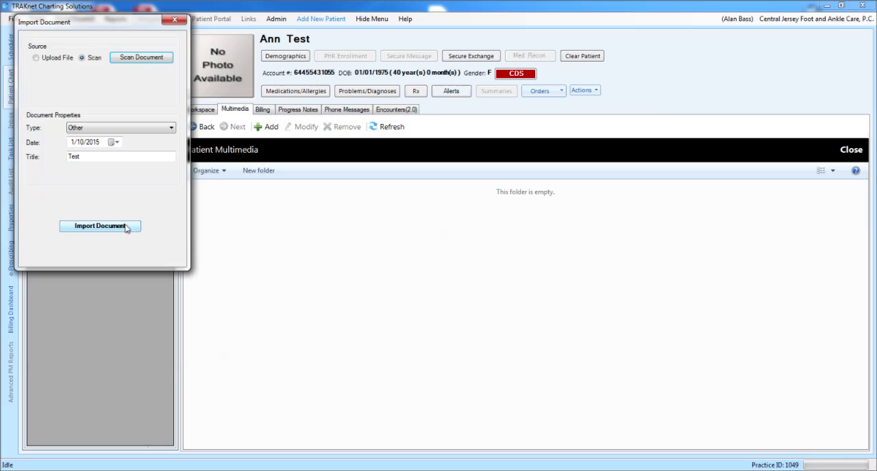
{"action": "left_click", "coordinate": [100, 226]}
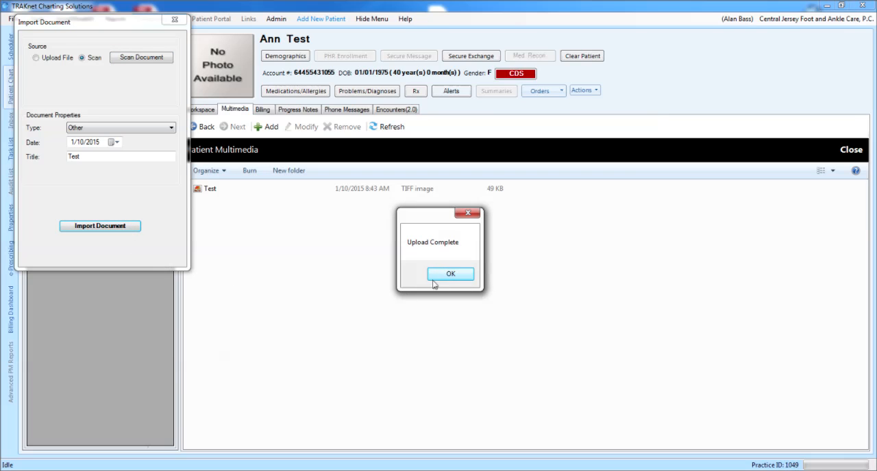
{"action": "left_click", "coordinate": [451, 274]}
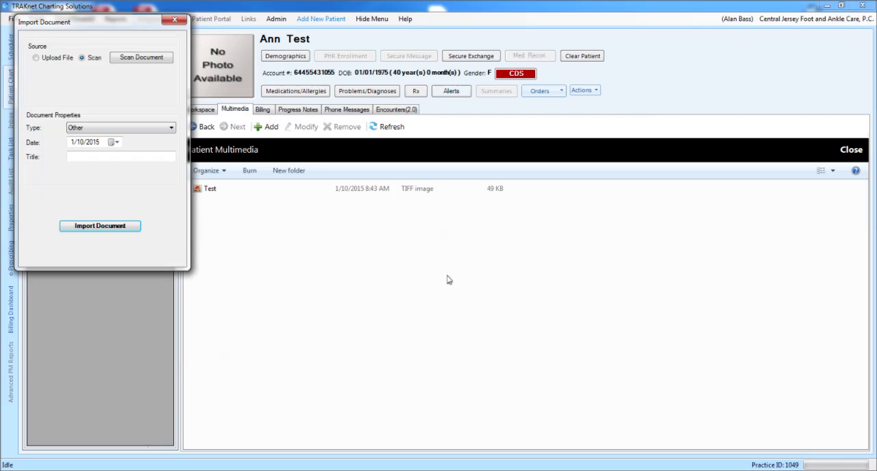
{"action": "mouse_move", "coordinate": [211, 198]}
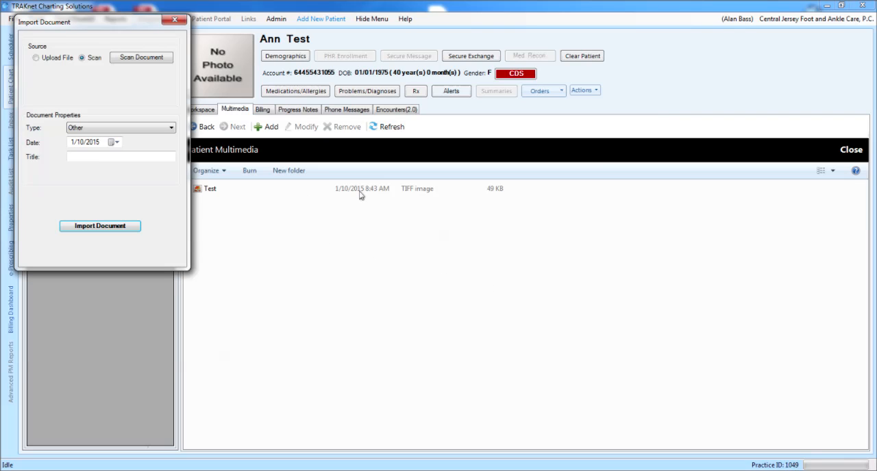
{"action": "mouse_move", "coordinate": [199, 21]}
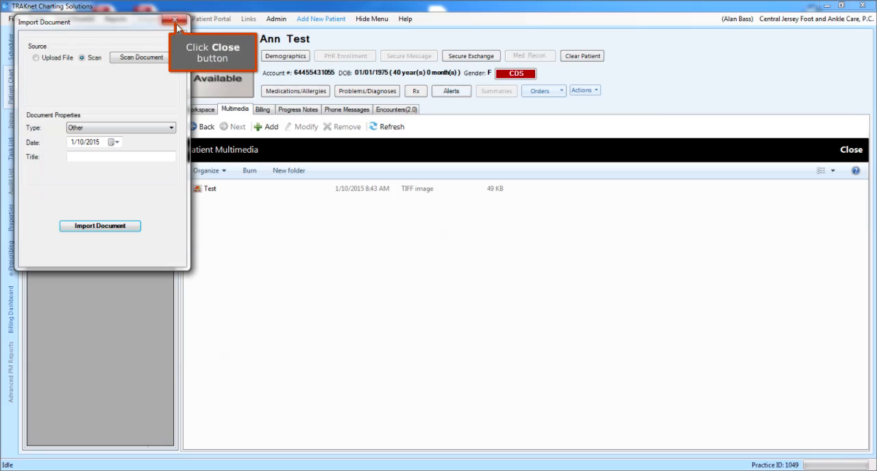
{"action": "left_click", "coordinate": [175, 21]}
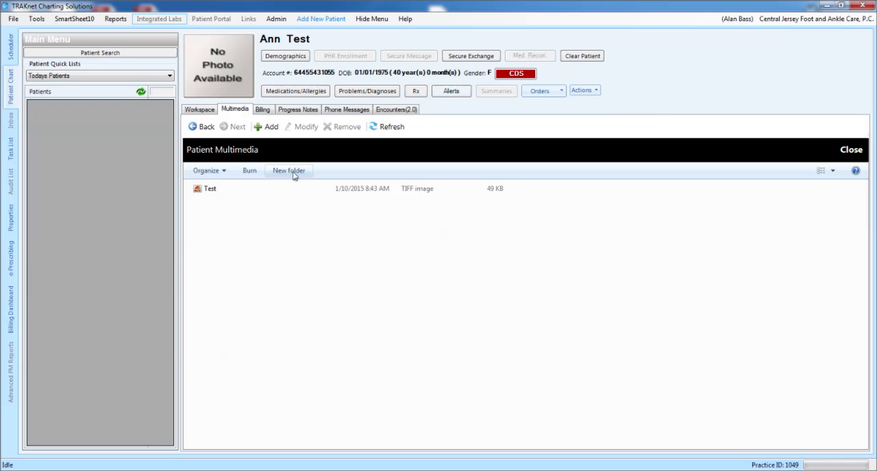
{"action": "double_click", "coordinate": [210, 188]}
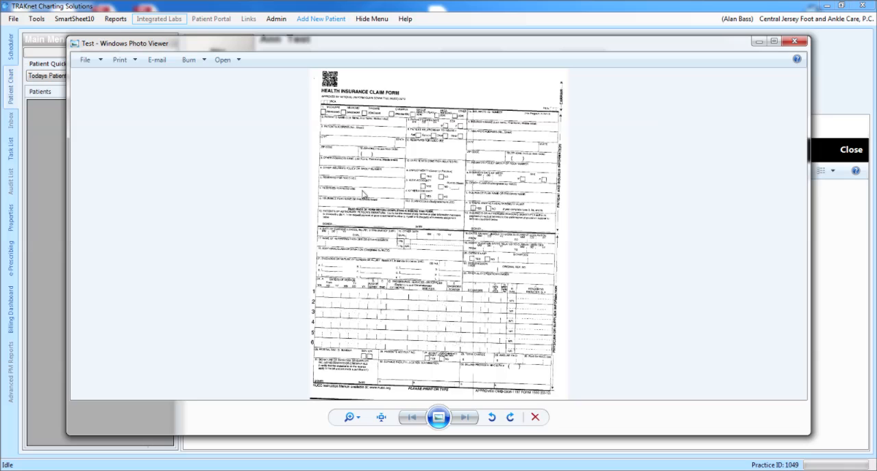
{"action": "left_click", "coordinate": [794, 43]}
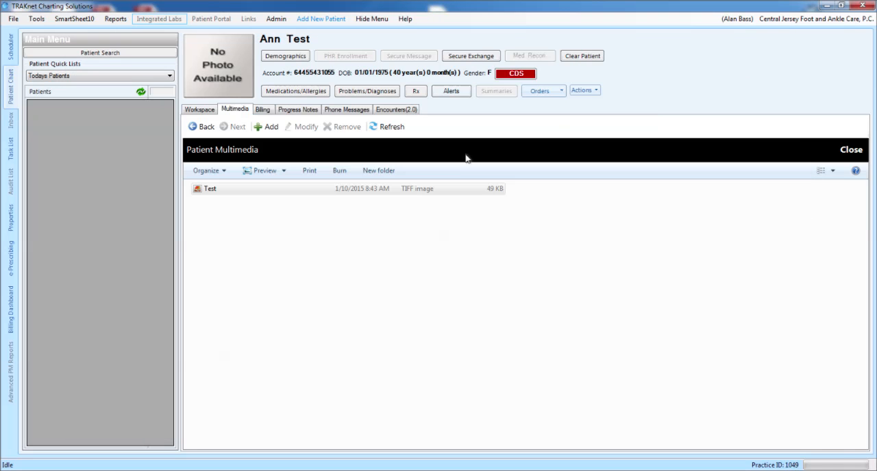
- Go back from Billing to the patient's top-level multimedia folder list
{"action": "left_click", "coordinate": [205, 127]}
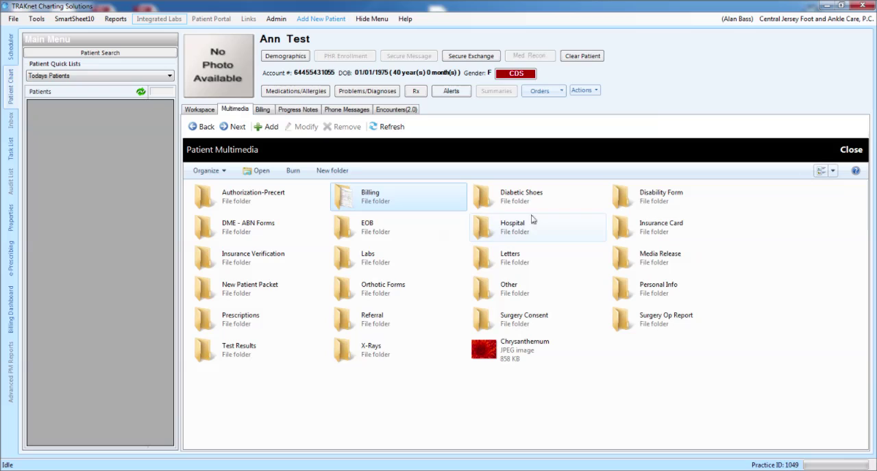
{"action": "mouse_move", "coordinate": [366, 199]}
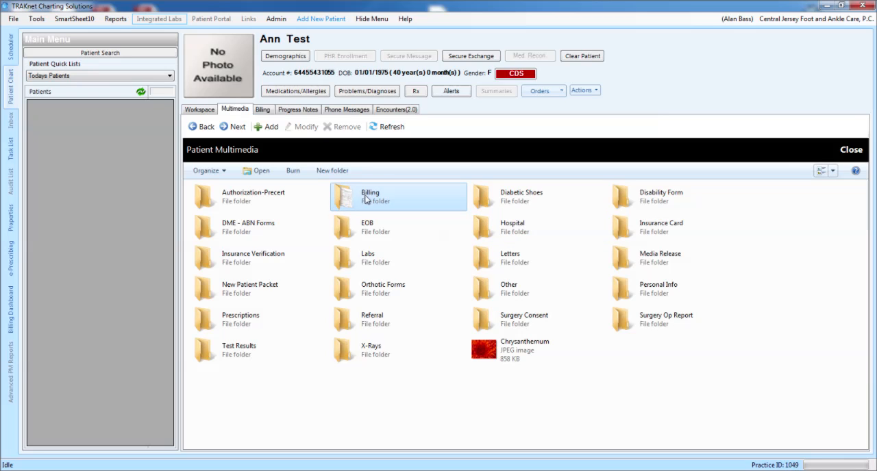